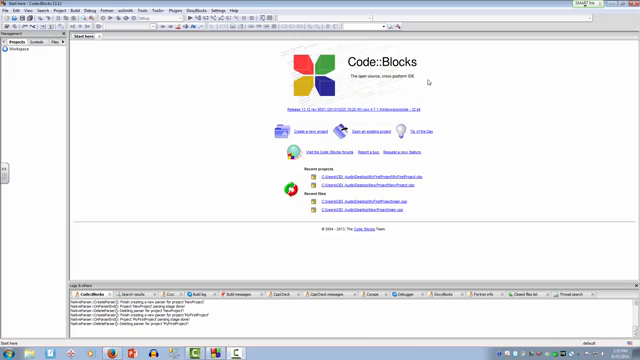
pyautogui.moveTo(264, 198)
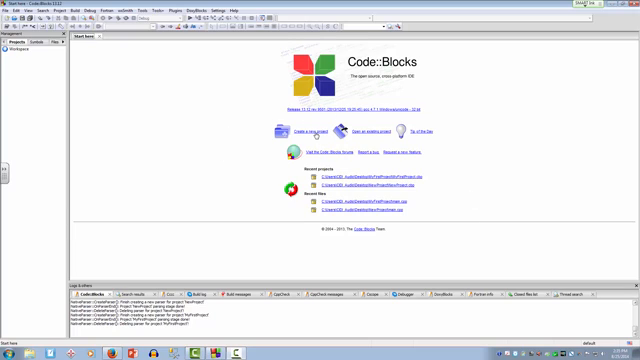
# Start a new project and choose the Console application template.
pyautogui.click(306, 128)
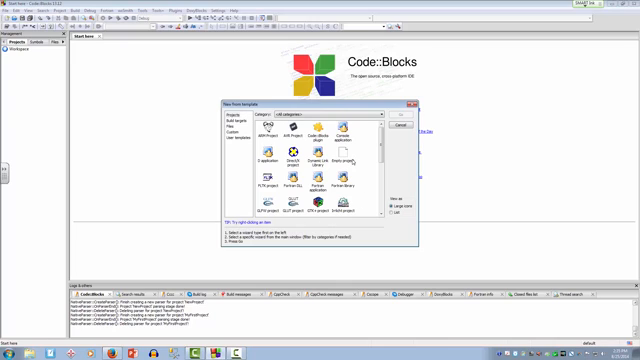
pyautogui.click(344, 152)
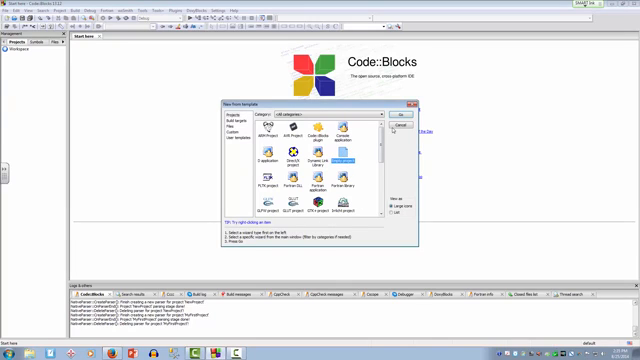
pyautogui.click(336, 158)
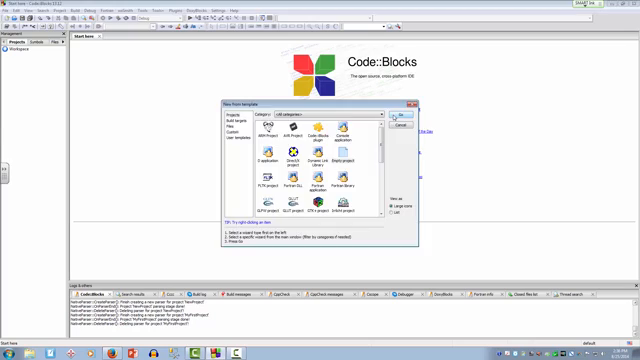
# Launch the console wizard and set the project folder to the Desktop.
pyautogui.click(388, 114)
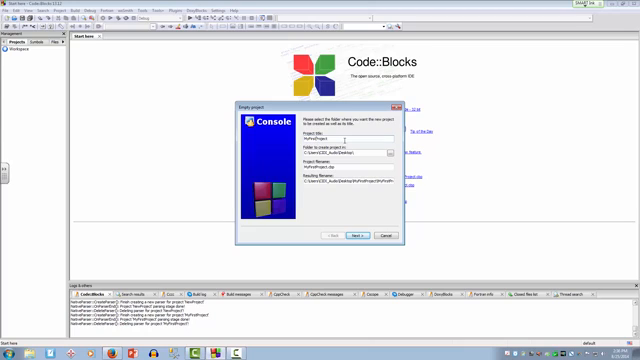
pyautogui.click(384, 156)
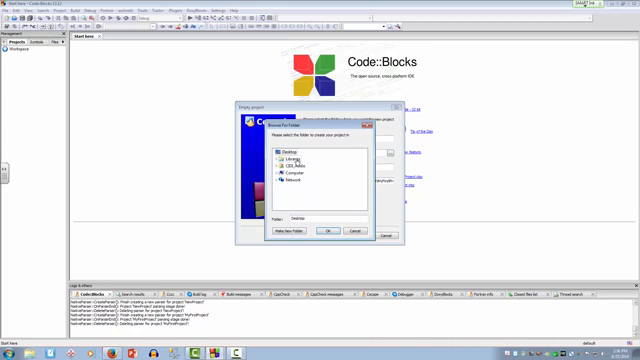
pyautogui.click(326, 232)
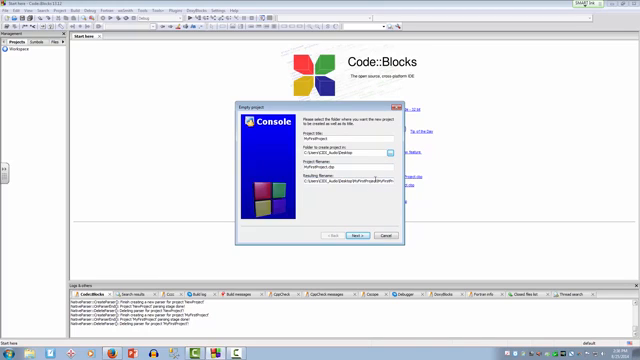
# Advance the wizard to the compiler and Debug/Release configuration page.
pyautogui.click(356, 236)
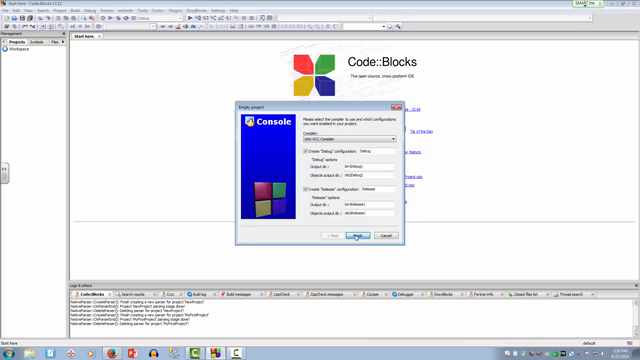
pyautogui.click(356, 236)
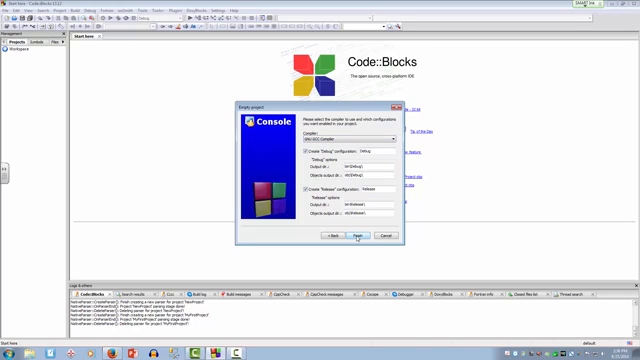
# Finish the wizard so the new console project loads in the workspace.
pyautogui.click(358, 236)
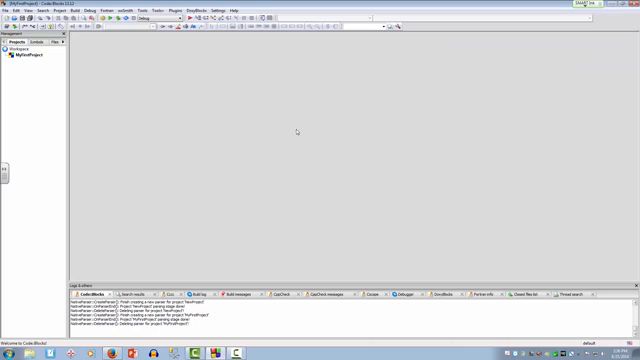
pyautogui.moveTo(116, 80)
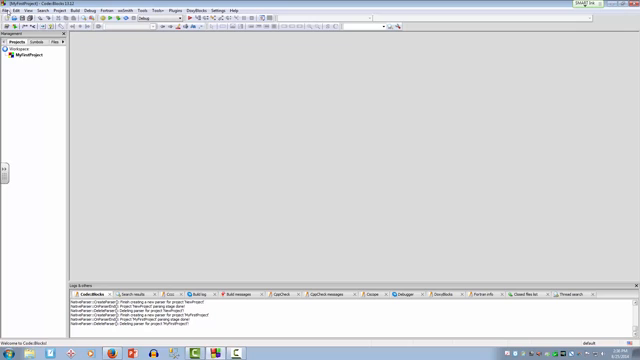
# Create a new empty file via File > New, reaching the Save file dialog.
pyautogui.click(8, 10)
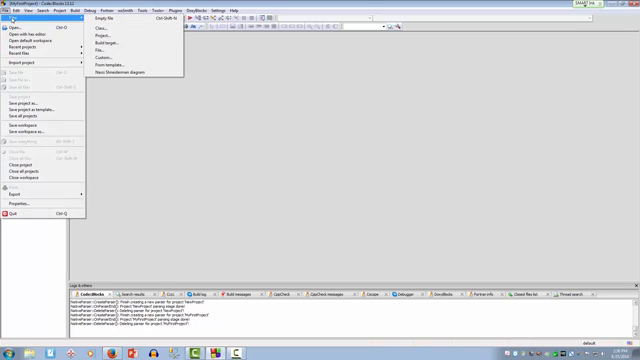
pyautogui.click(104, 72)
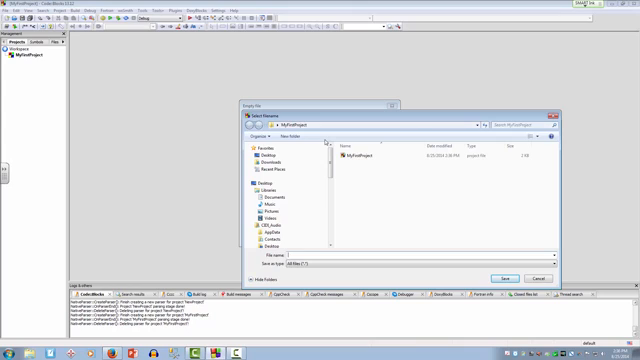
# Save the file as main.cpp and add it to both Debug and Release builds.
pyautogui.write('main.cpp')
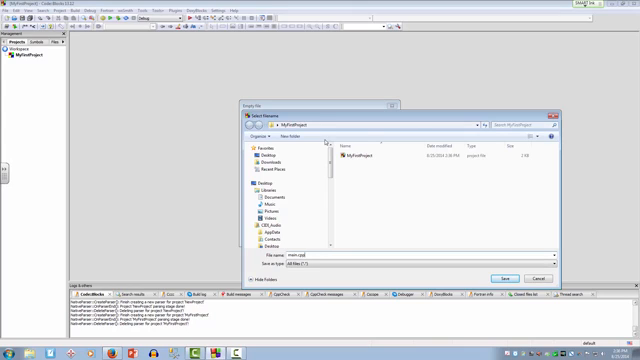
pyautogui.click(502, 278)
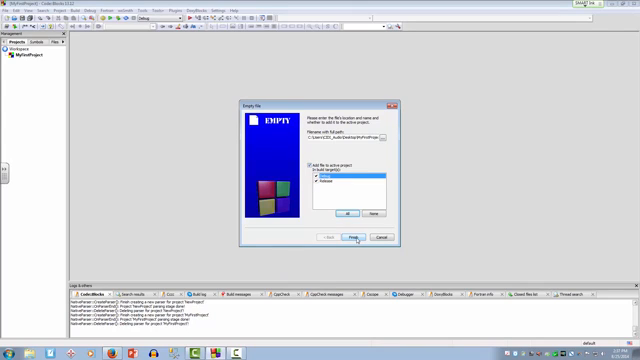
pyautogui.click(352, 238)
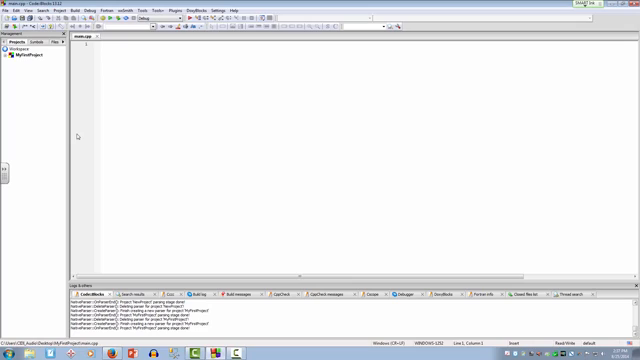